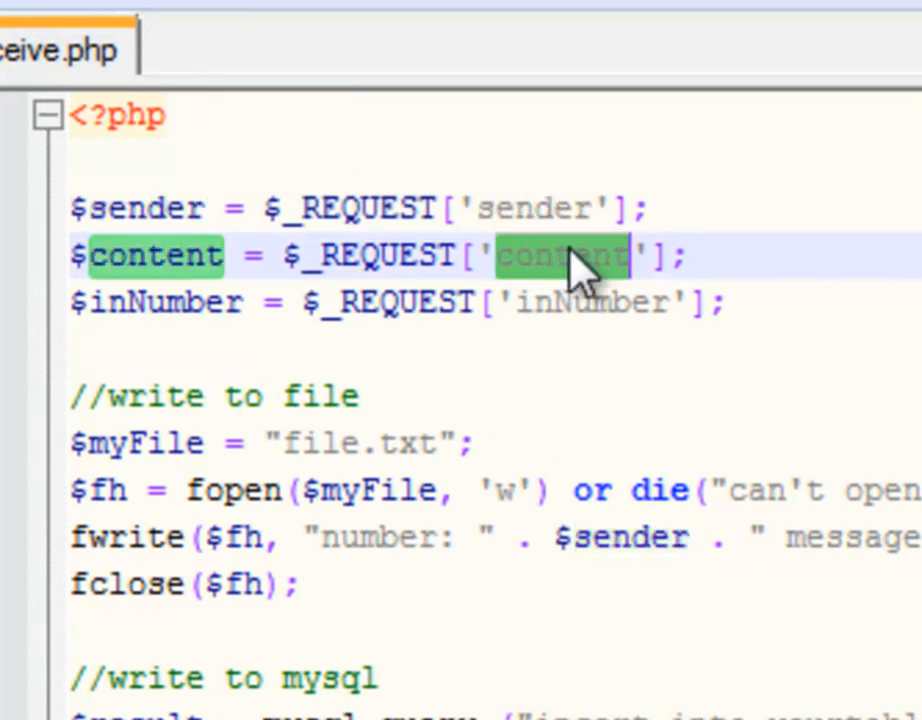
mouse_move(505, 290)
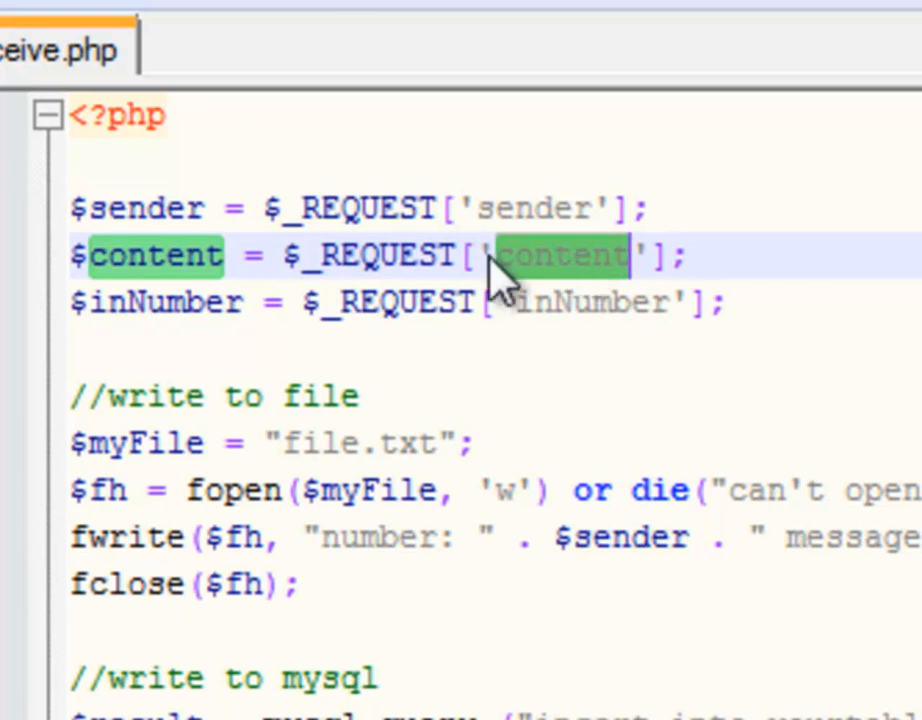
- Open the inbox list via Receive > View Inboxes
double_click(588, 303)
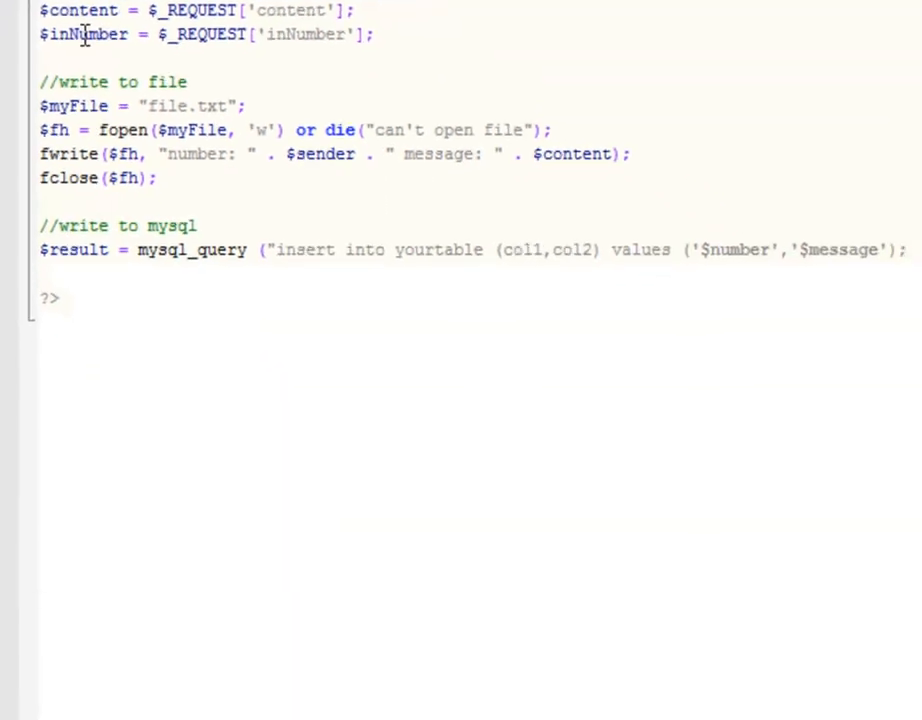
left_click(287, 202)
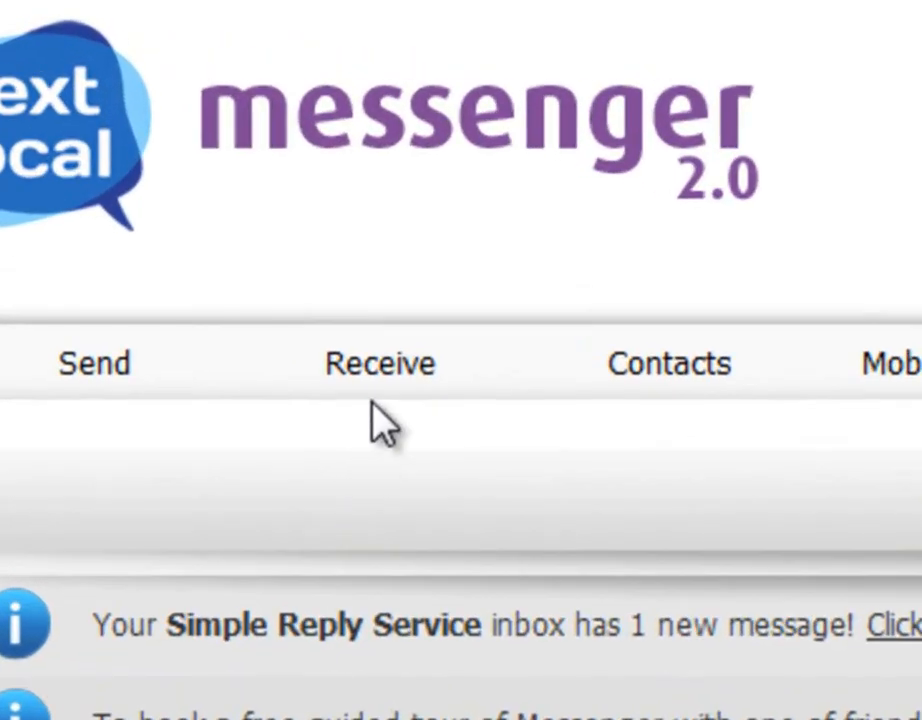
left_click(379, 362)
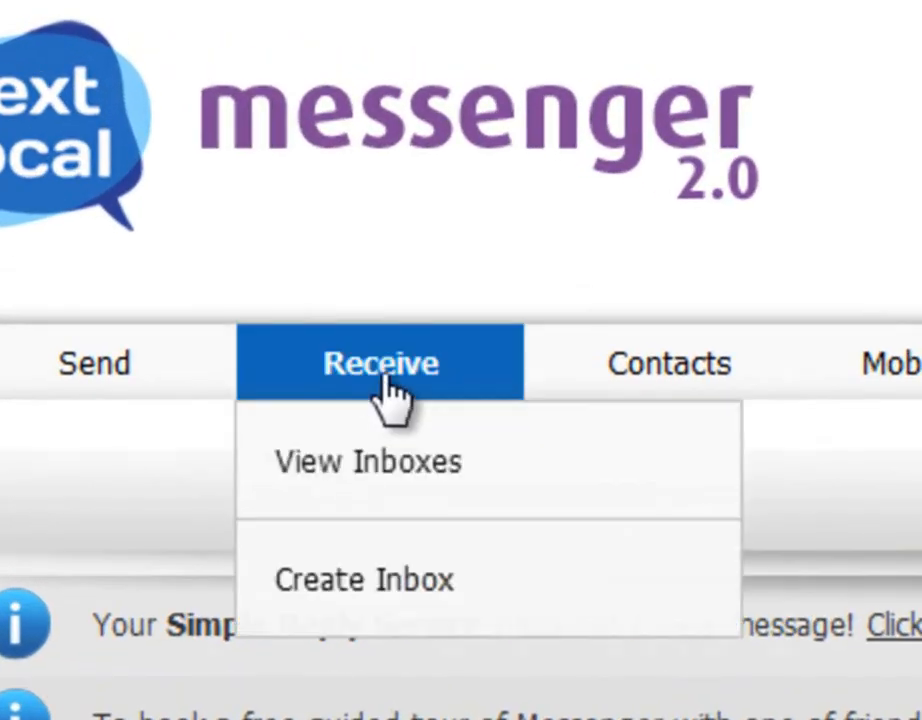
left_click(366, 461)
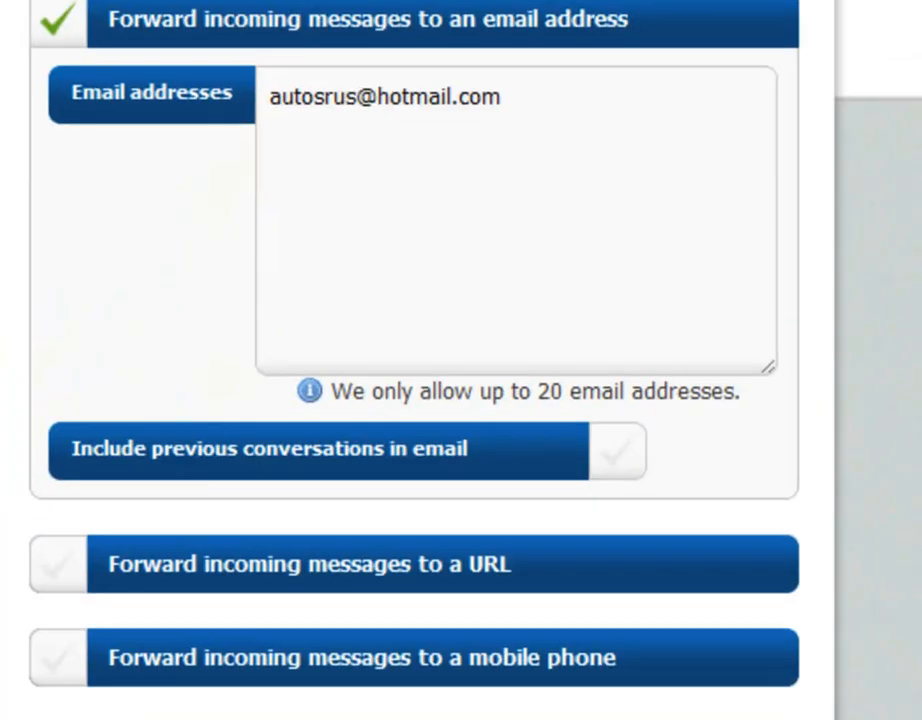
left_click(55, 563)
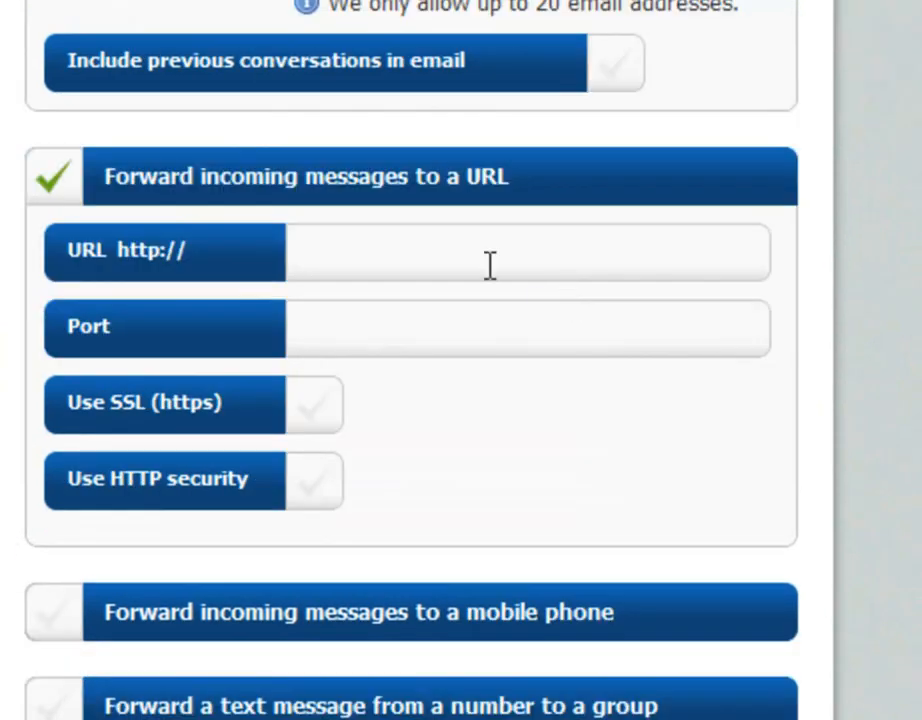
type("www")
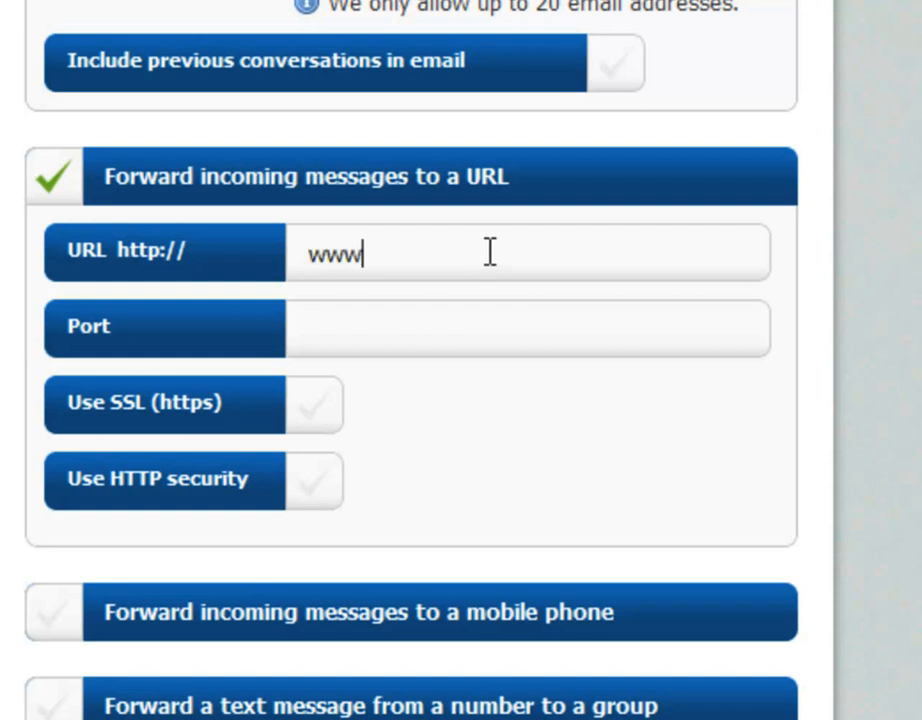
type(".")
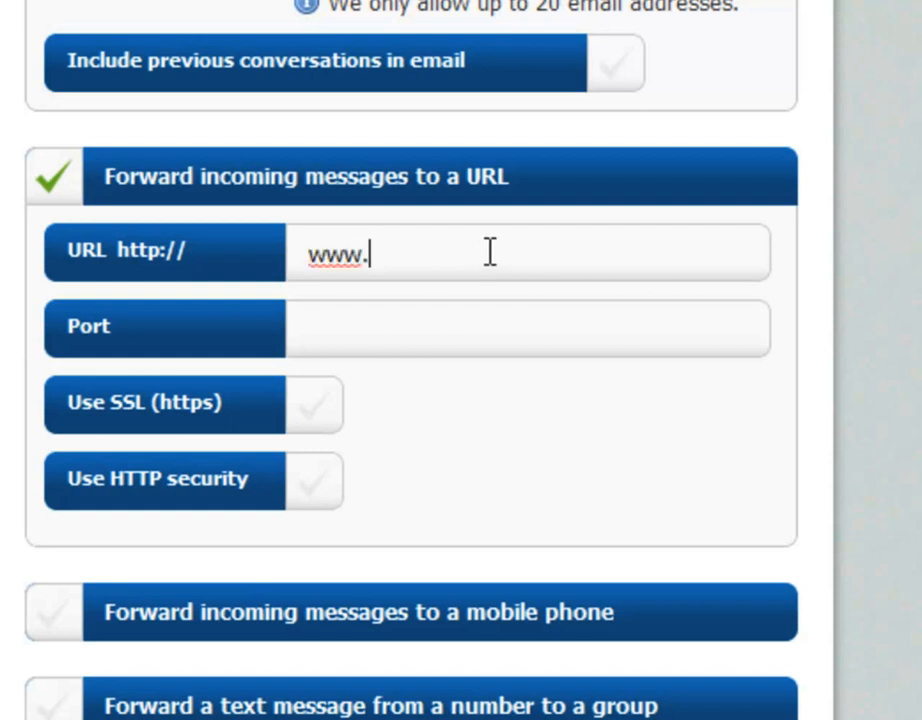
type("yourserver")
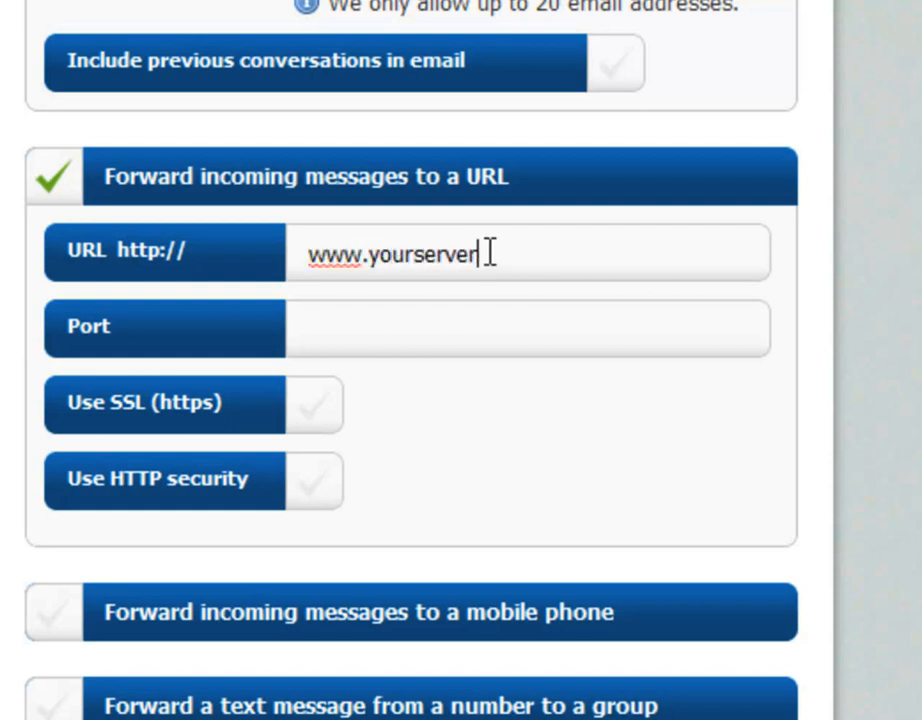
type(".com")
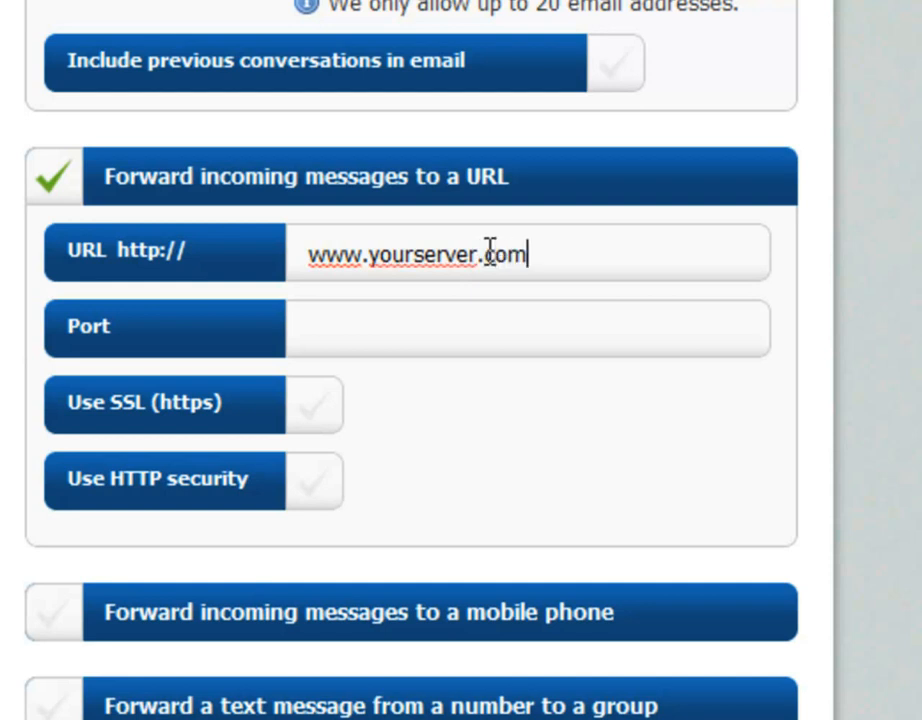
type("/")
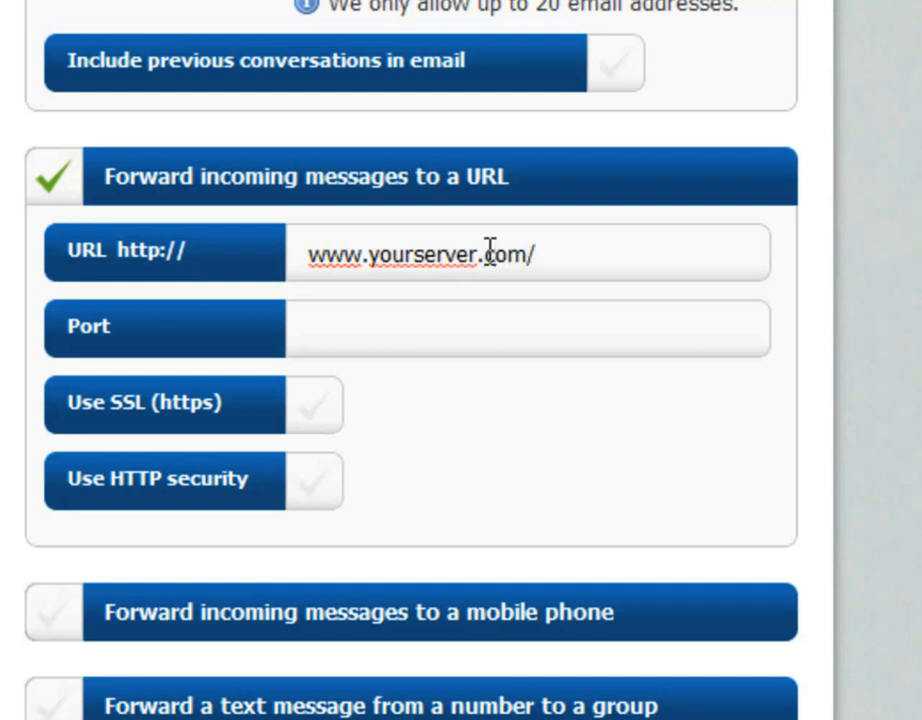
type("receiver.php")
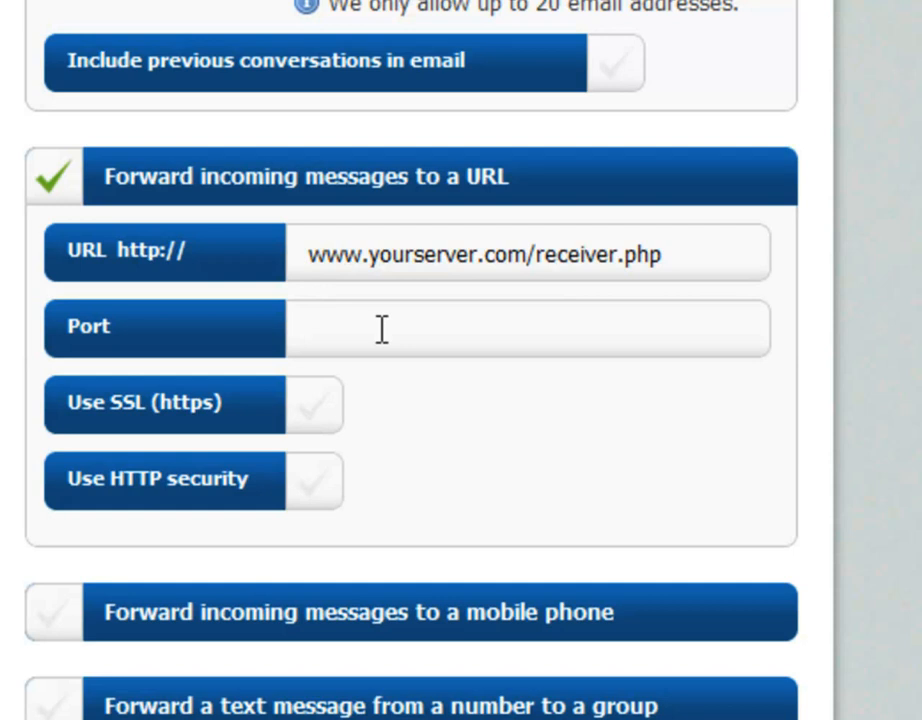
mouse_move(382, 329)
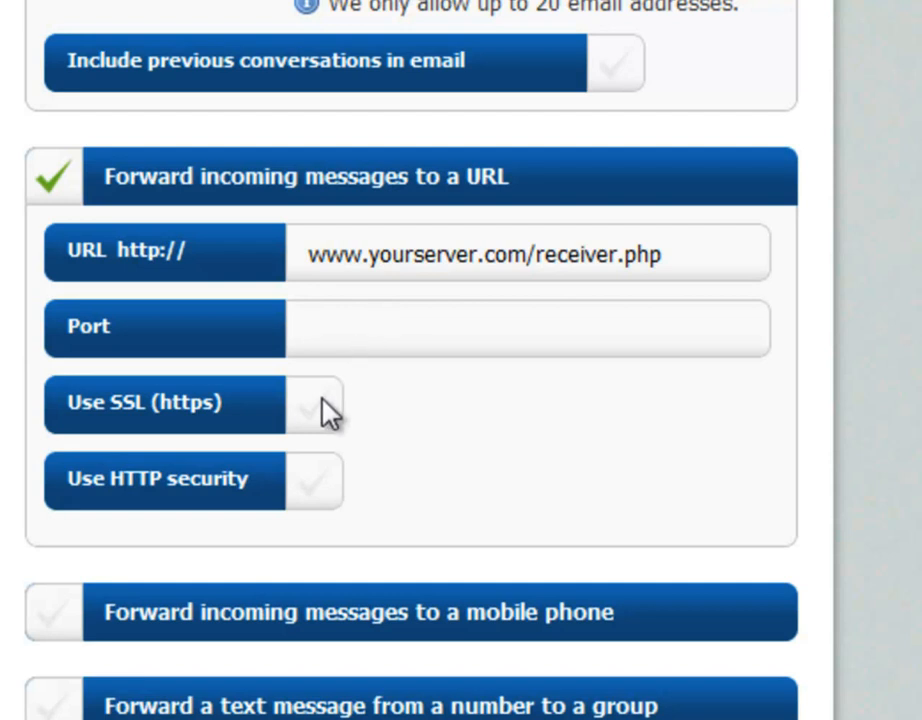
left_click(318, 401)
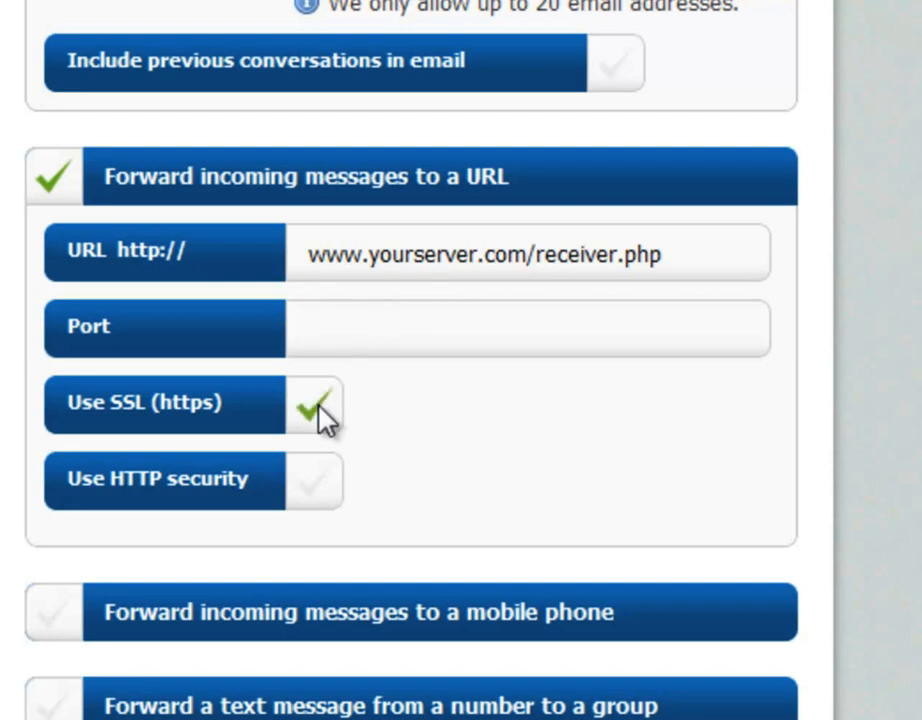
mouse_move(325, 497)
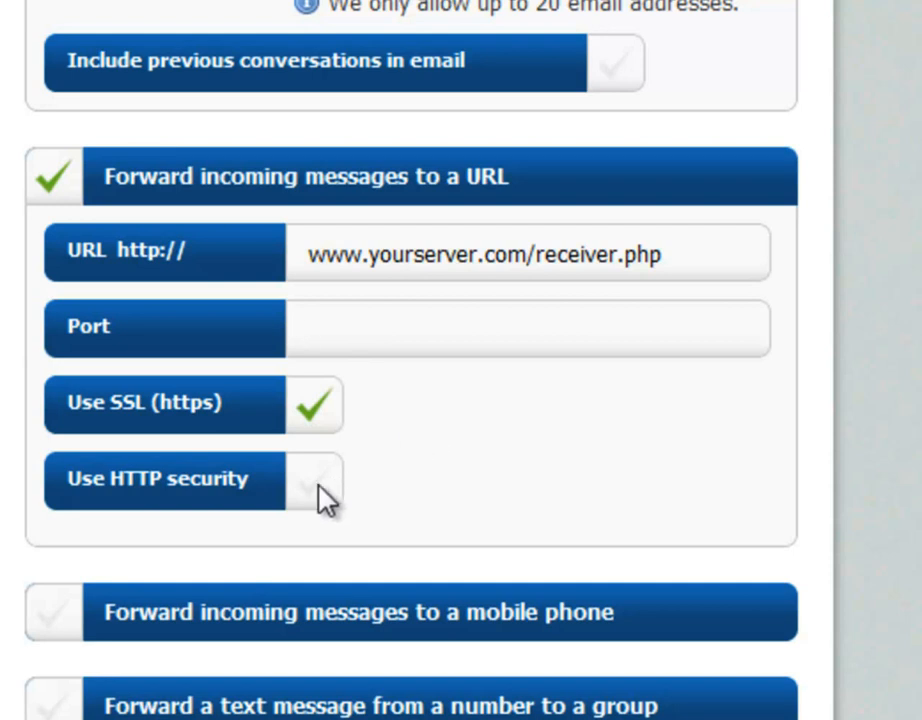
left_click(315, 480)
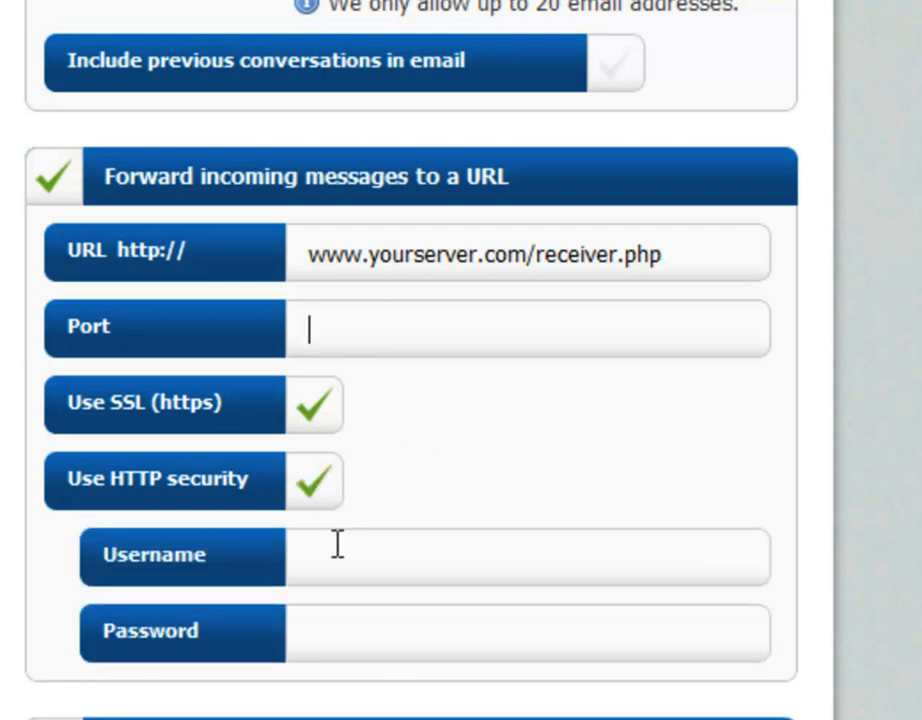
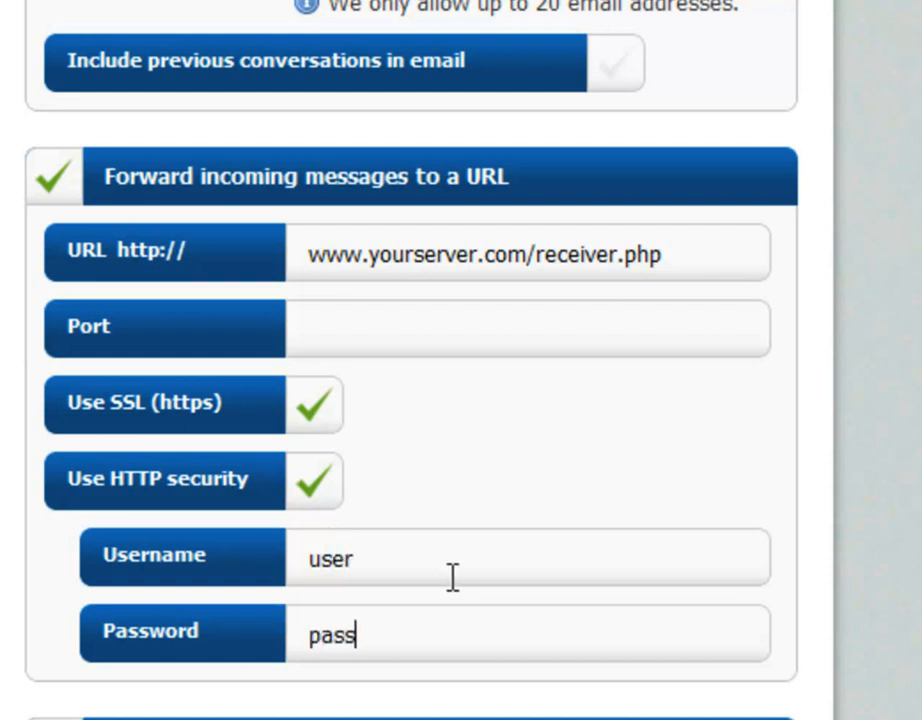